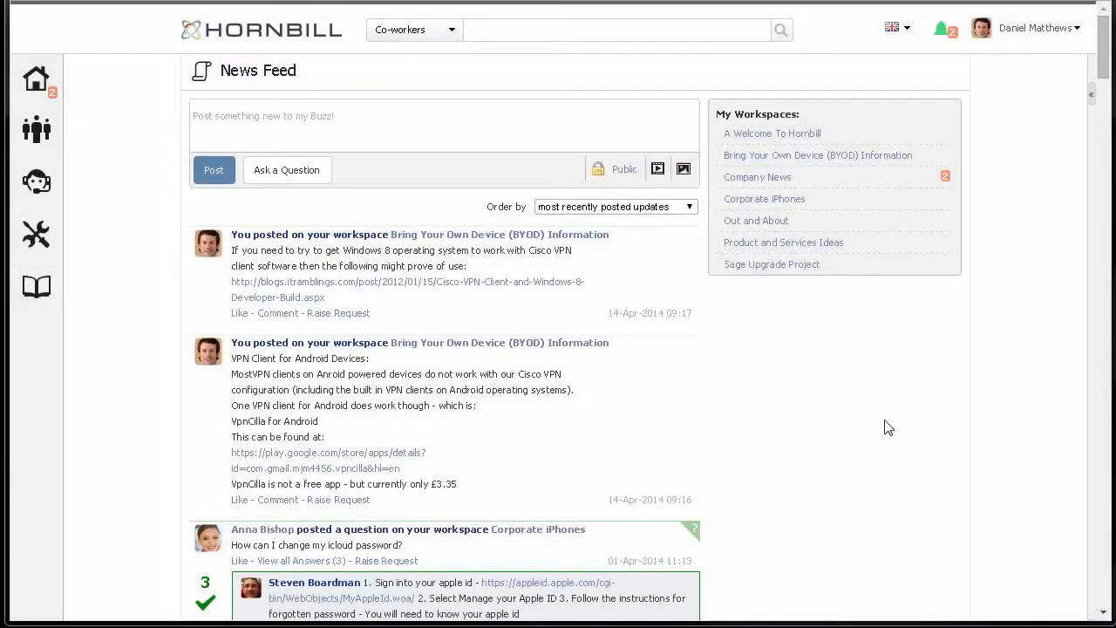
{"action": "mouse_move", "coordinate": [756, 268]}
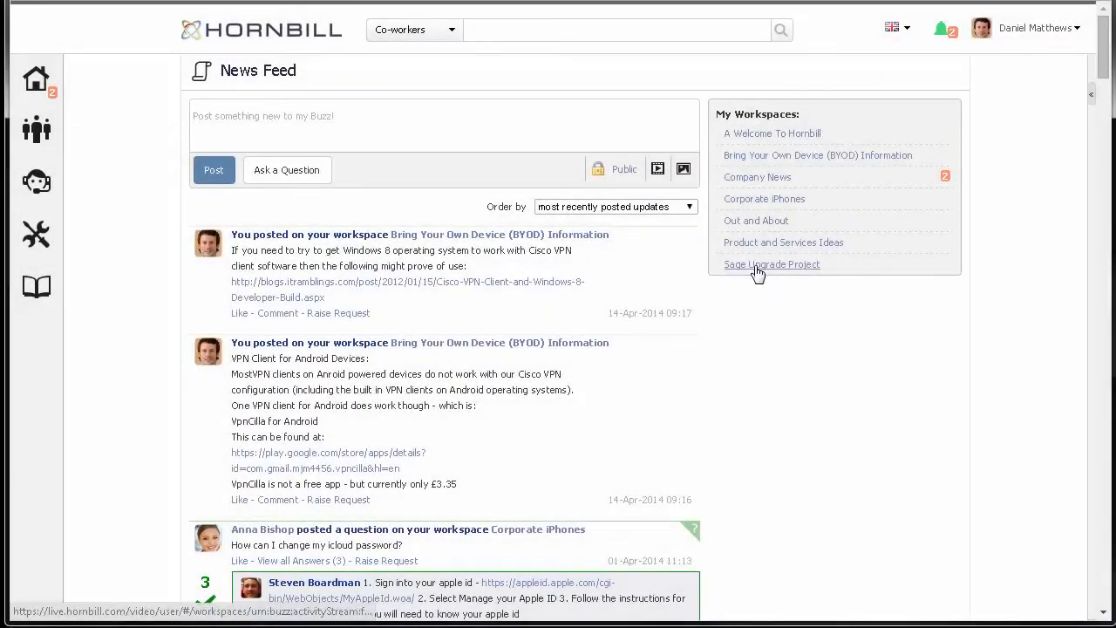
Open the Sage Upgrade Project workspace and scroll its Buzz feed to the Sage 2013 video post.
{"action": "left_click", "coordinate": [771, 265]}
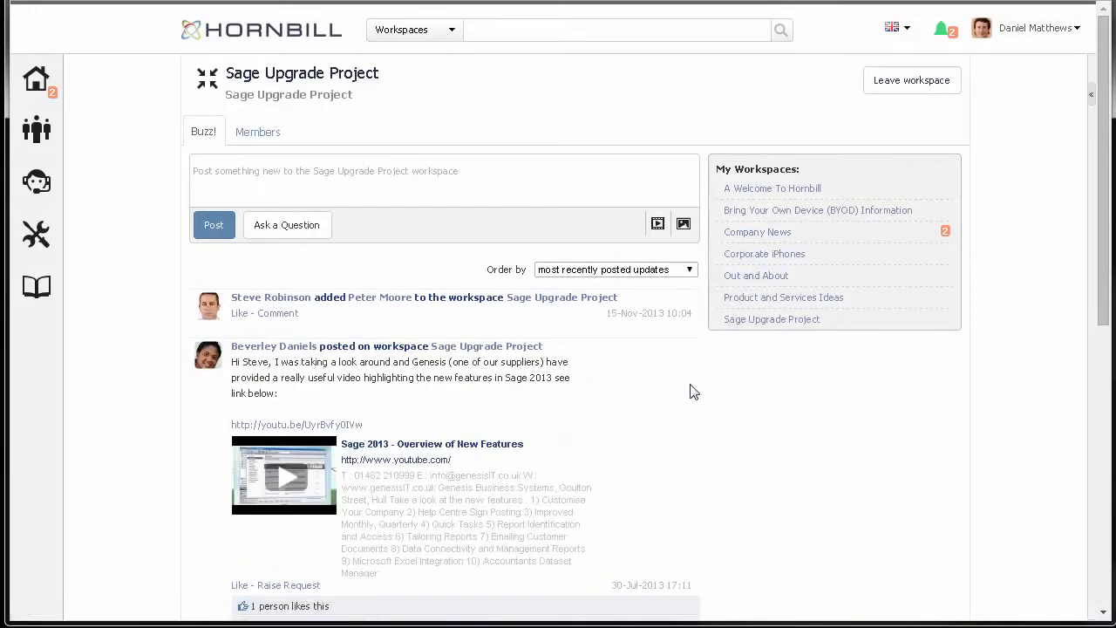
{"action": "scroll", "scroll_direction": "down", "scroll_amount": 3}
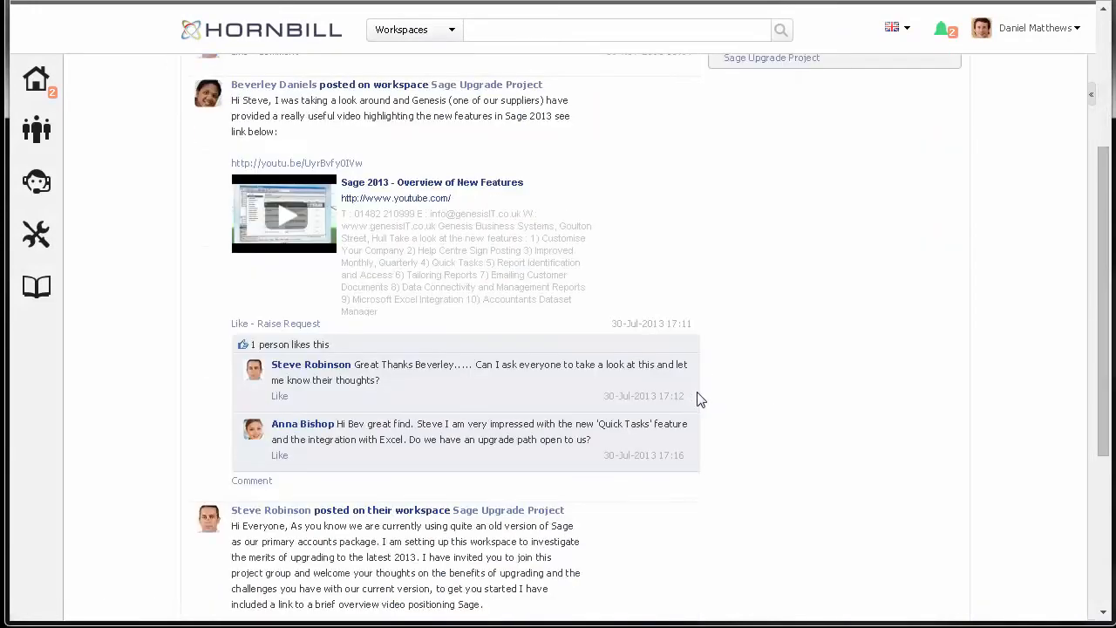
{"action": "mouse_move", "coordinate": [277, 455]}
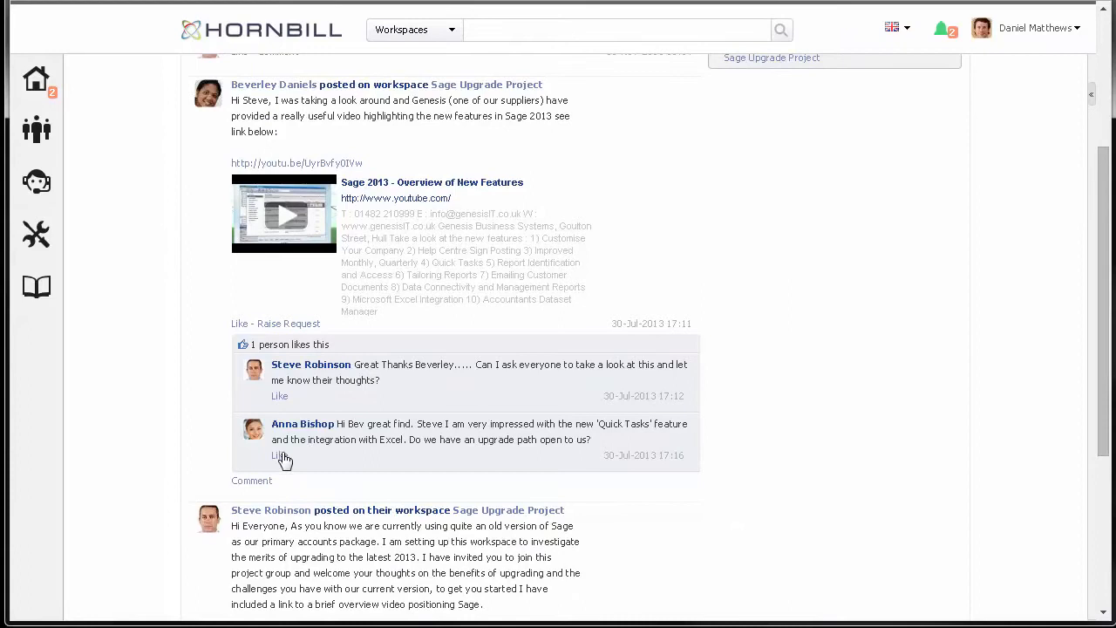
{"action": "mouse_move", "coordinate": [252, 480]}
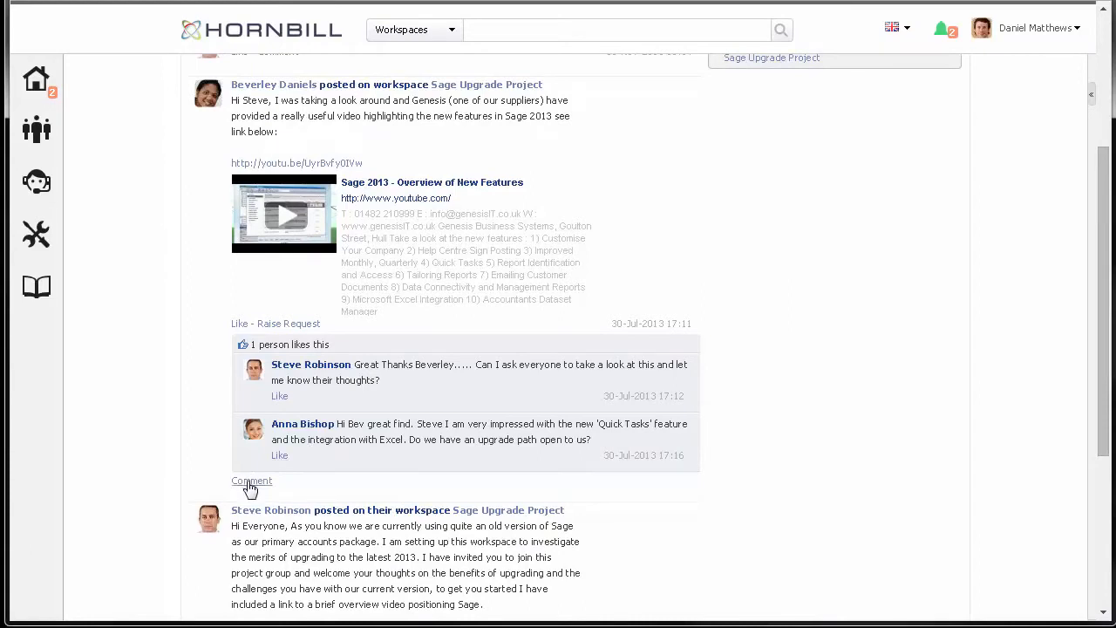
{"action": "left_click", "coordinate": [251, 481]}
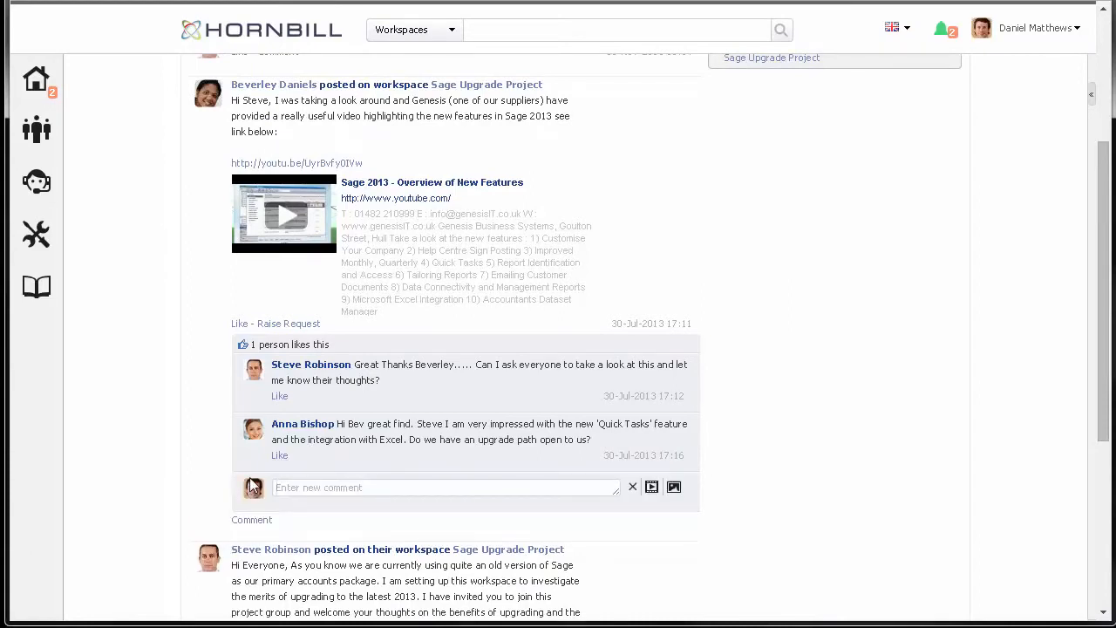
{"action": "type", "text": "Great"}
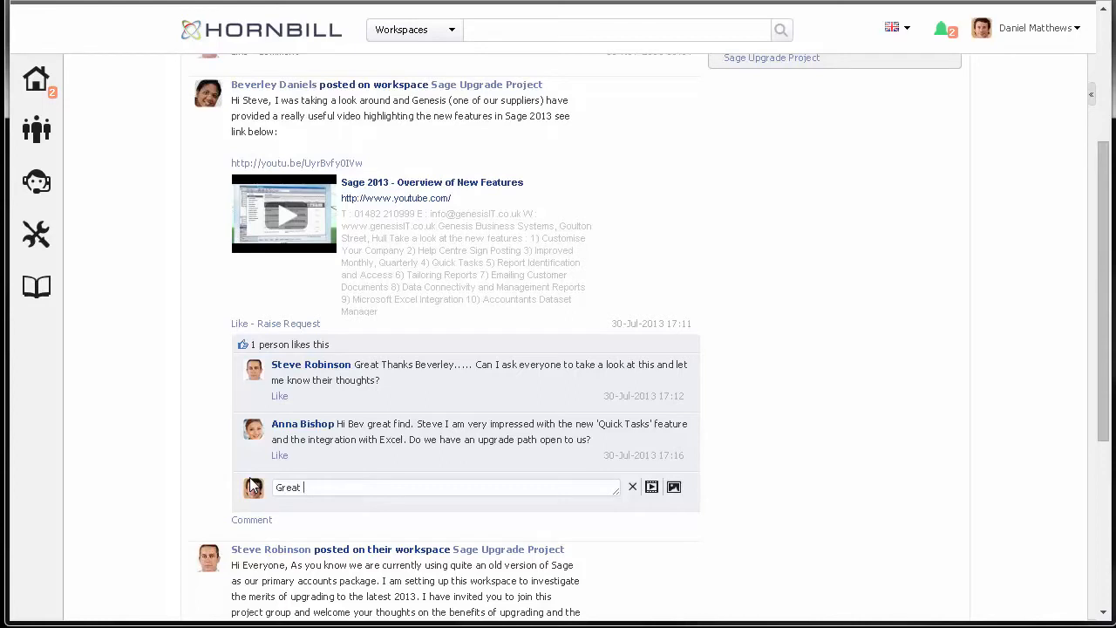
{"action": "type", "text": "vide"}
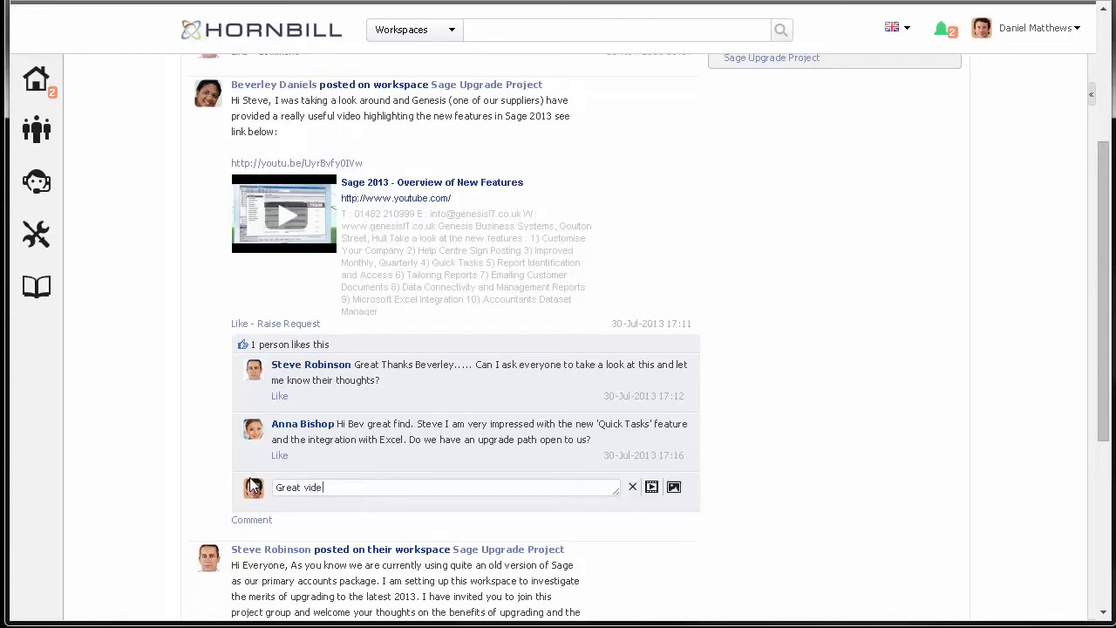
{"action": "type", "text": "o @b"}
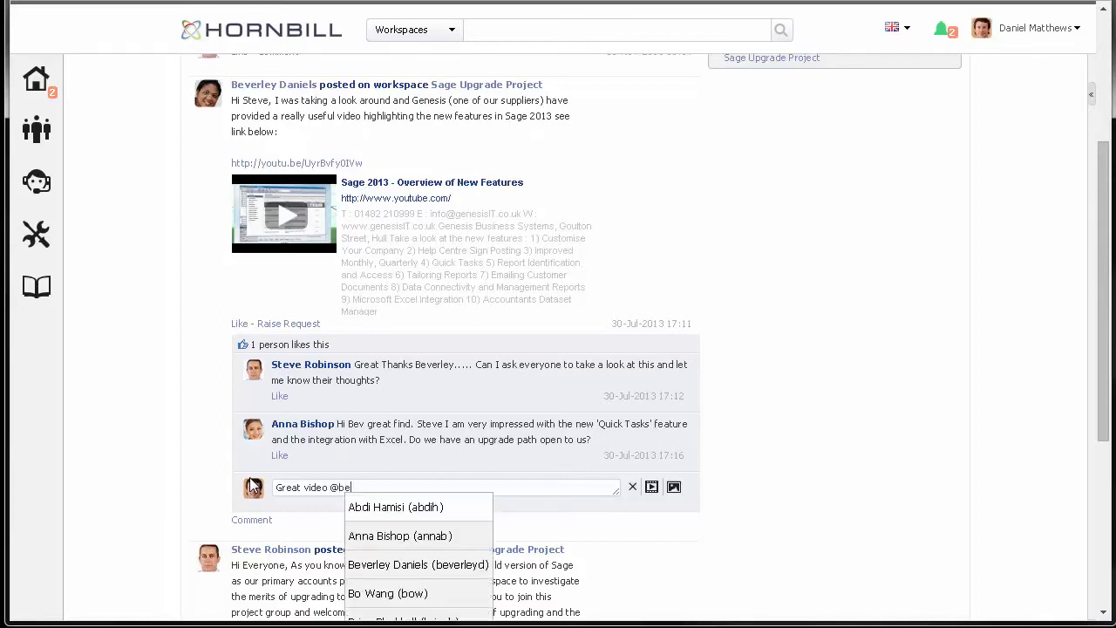
{"action": "type", "text": "e"}
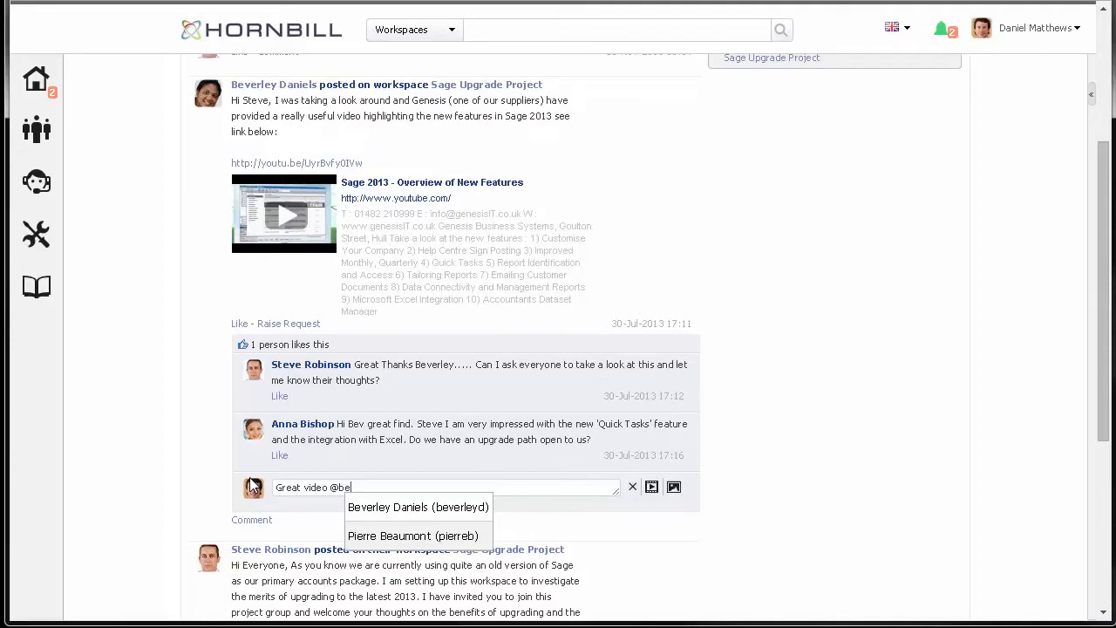
{"action": "left_click", "coordinate": [418, 506]}
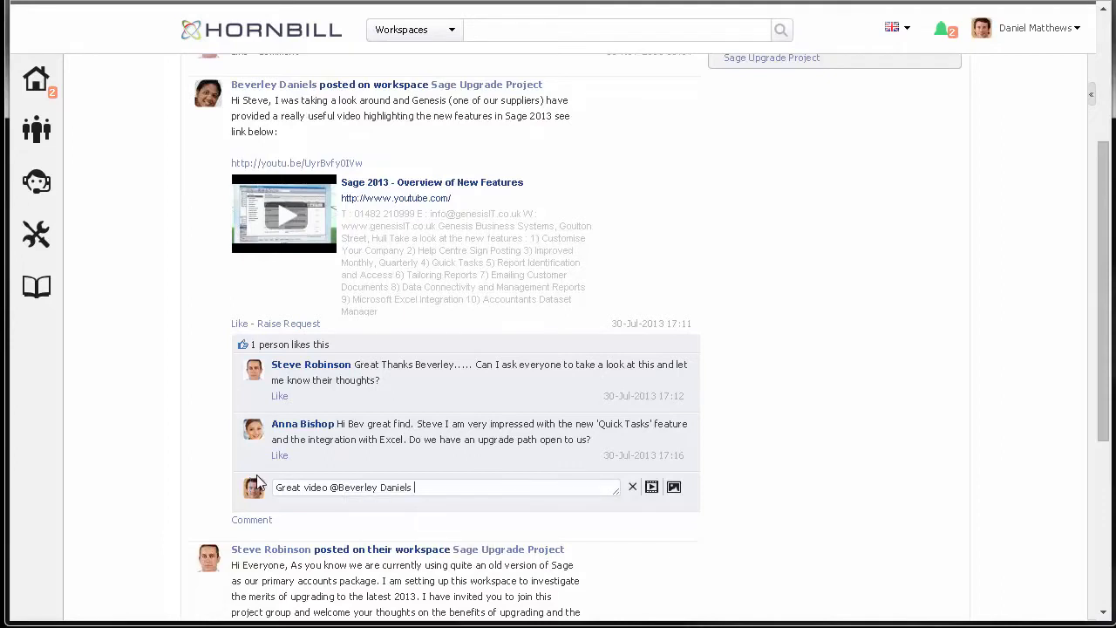
{"action": "mouse_move", "coordinate": [209, 501]}
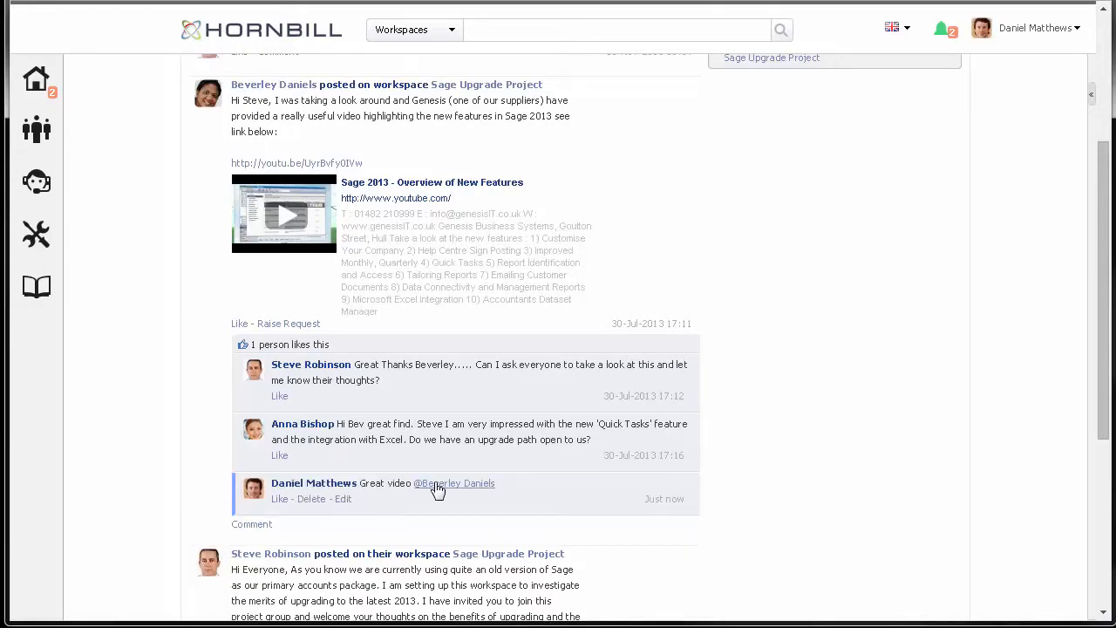
{"action": "mouse_move", "coordinate": [454, 483]}
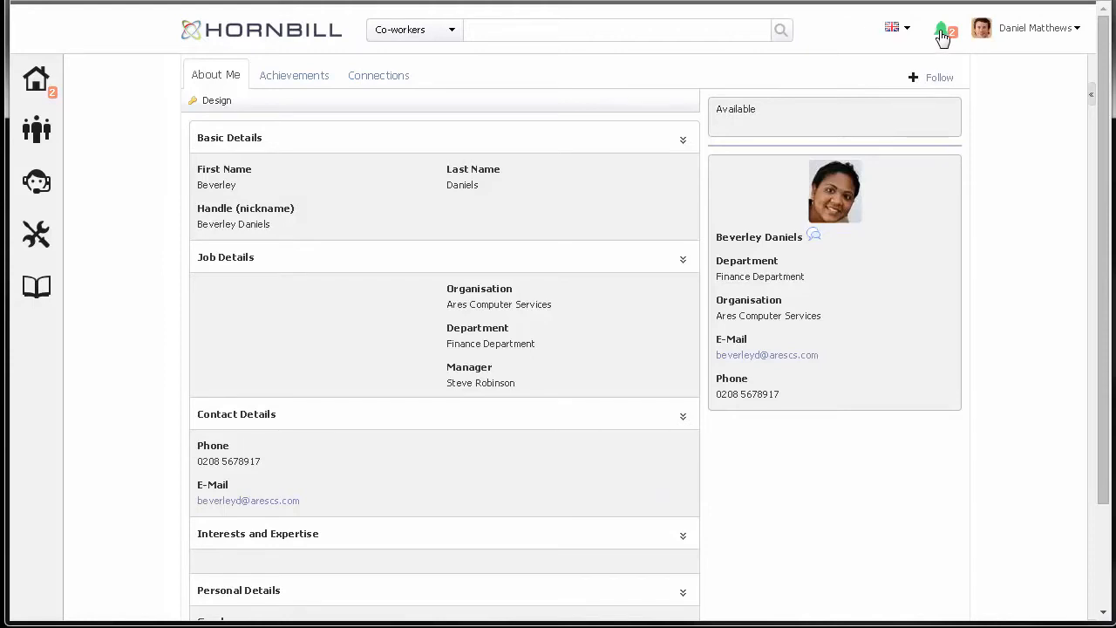
Open the Company News post from the 'Just now' mention notification.
{"action": "left_click", "coordinate": [943, 28]}
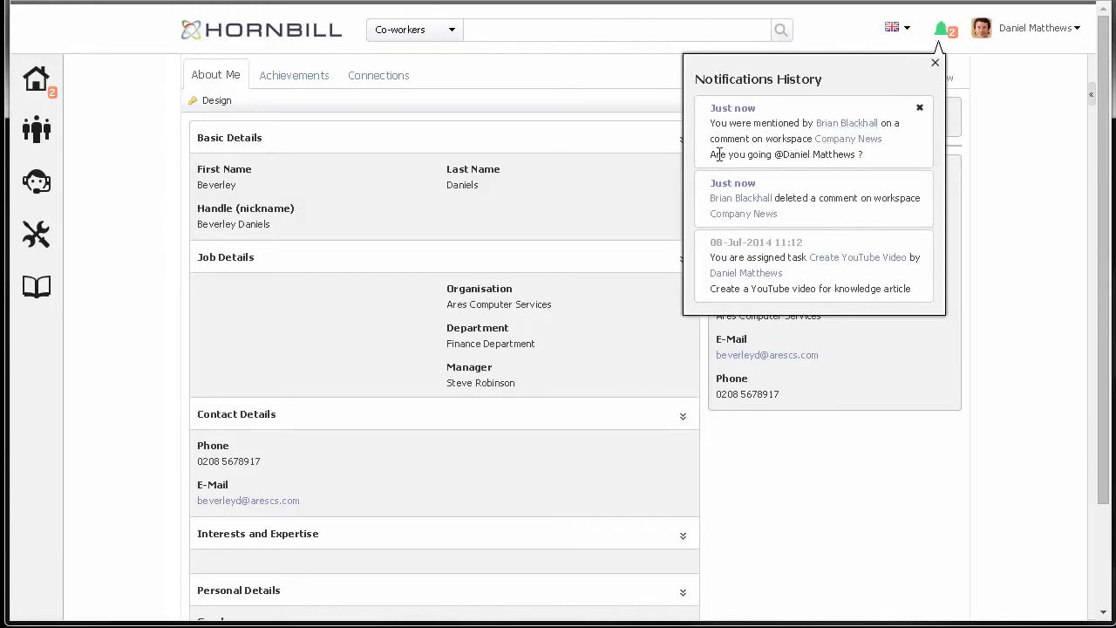
{"action": "mouse_move", "coordinate": [838, 128]}
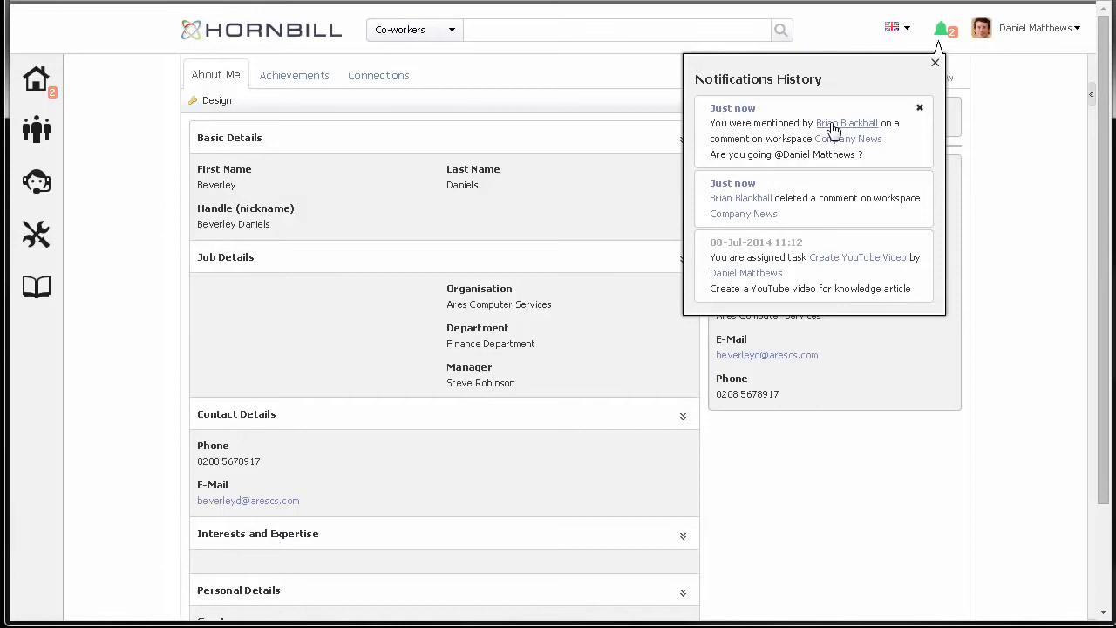
{"action": "mouse_move", "coordinate": [848, 139]}
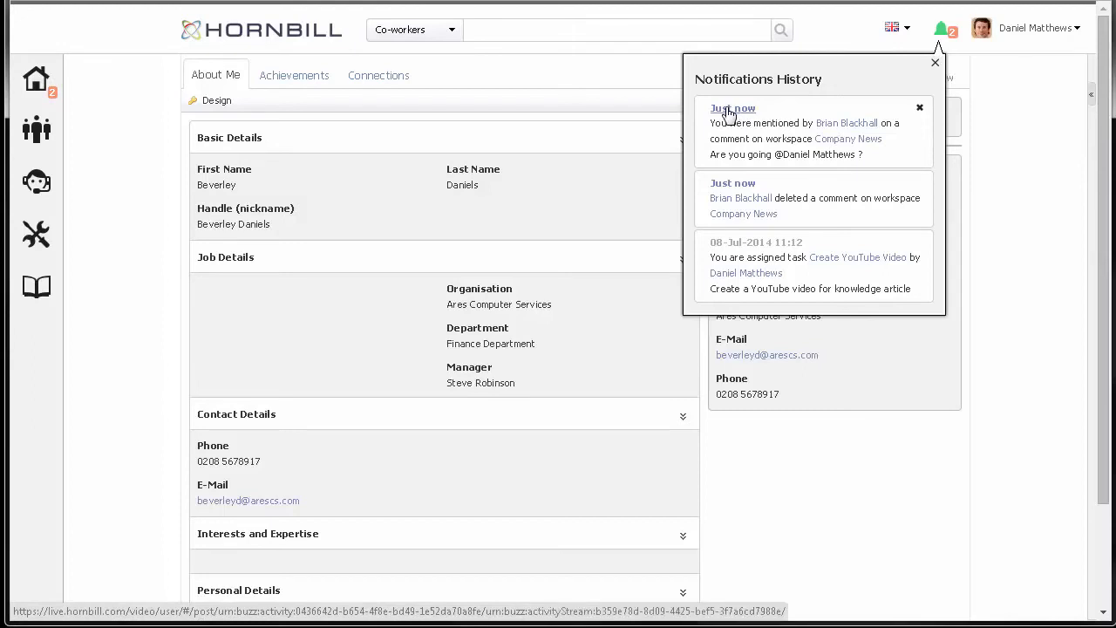
{"action": "left_click", "coordinate": [730, 108]}
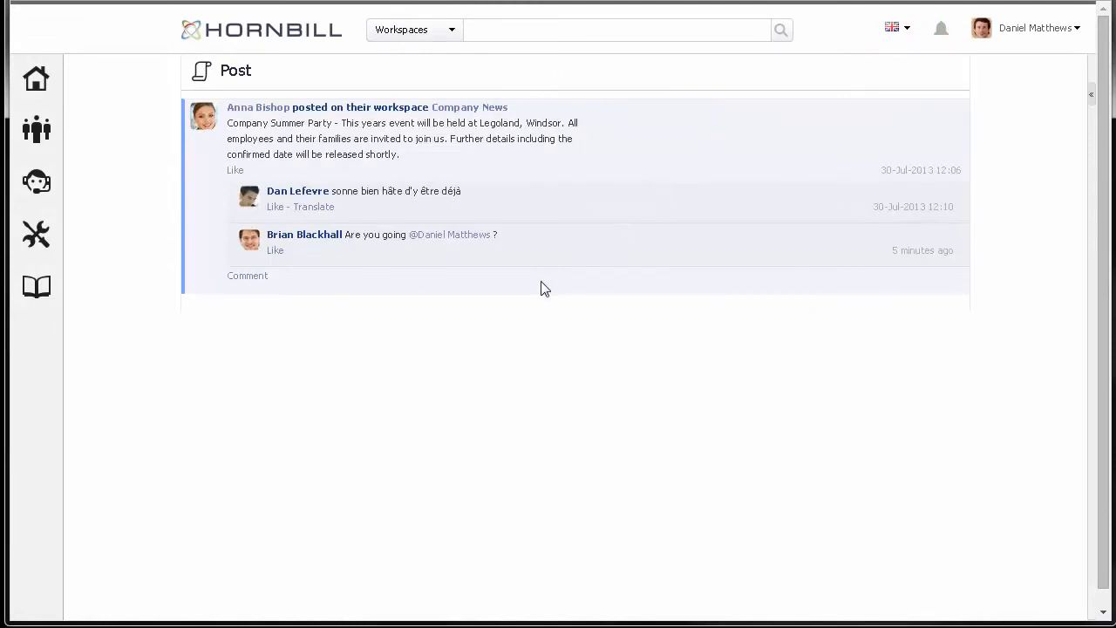
{"action": "mouse_move", "coordinate": [322, 273]}
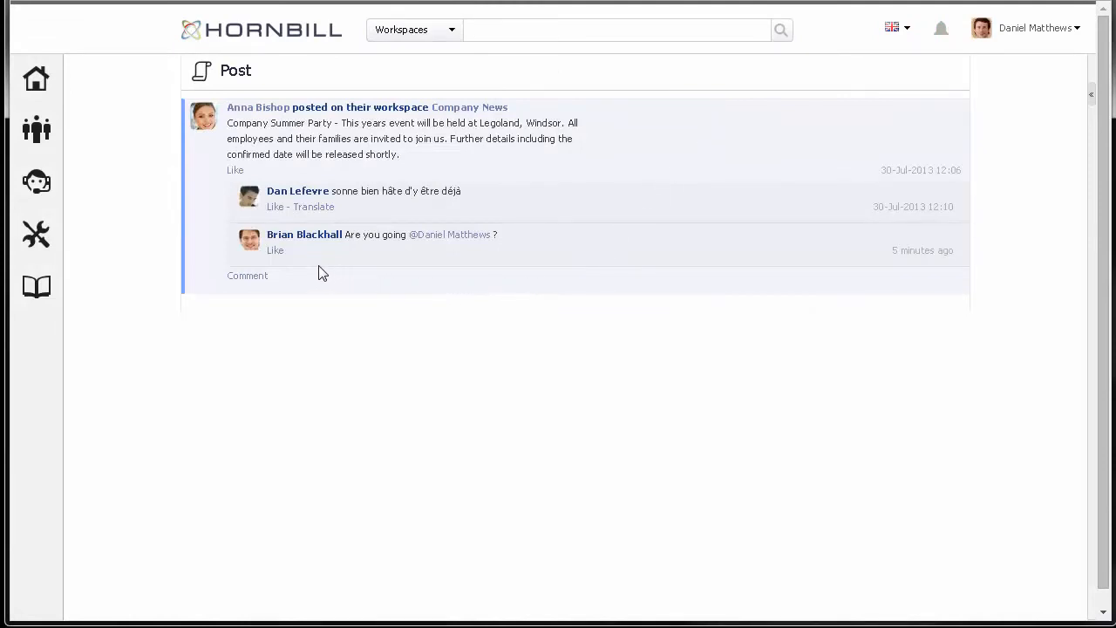
{"action": "mouse_move", "coordinate": [274, 253]}
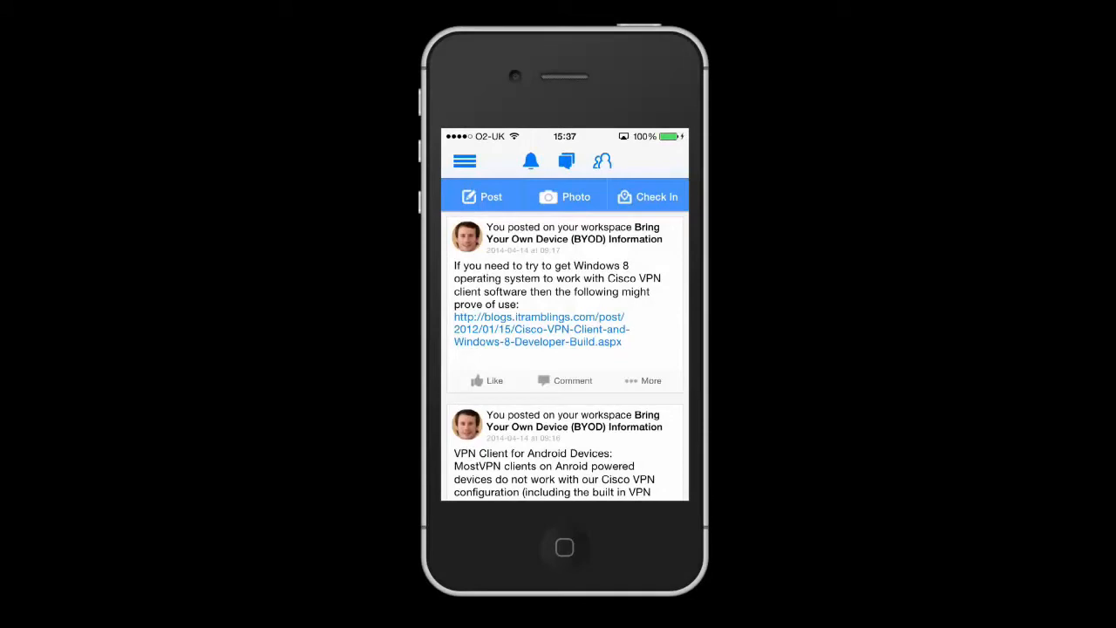
{"action": "left_click", "coordinate": [464, 161]}
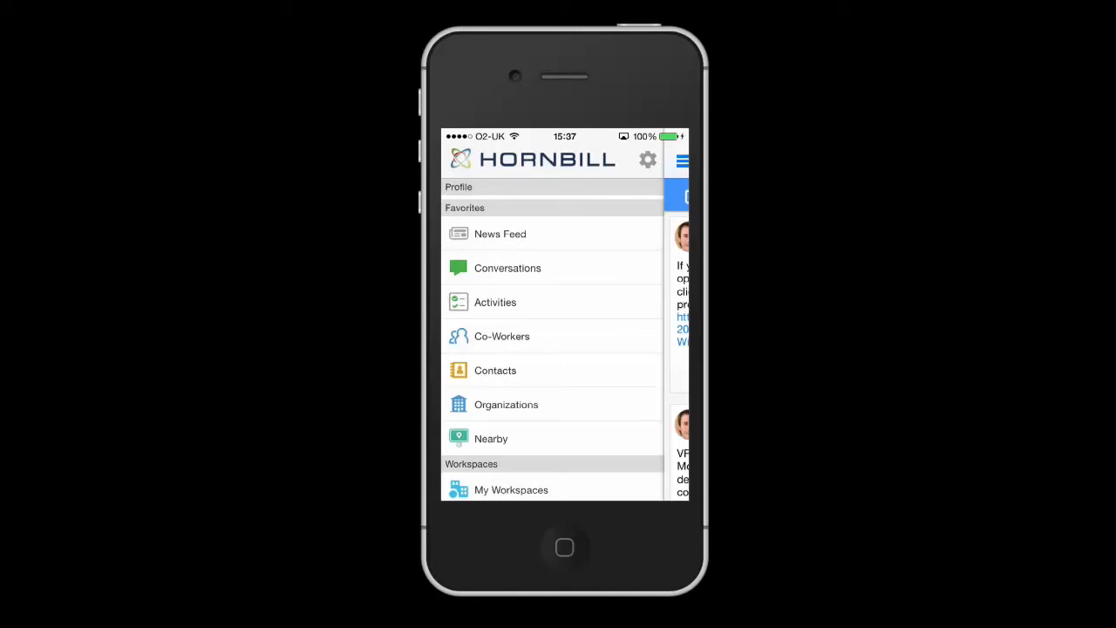
{"action": "scroll", "scroll_direction": "down", "scroll_amount": 3}
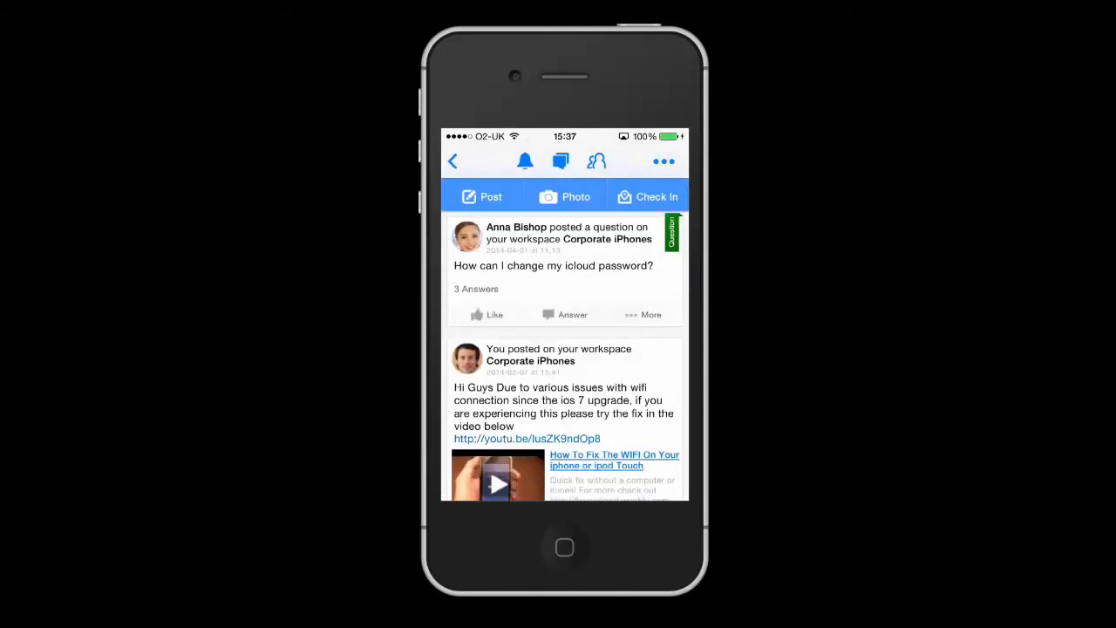
{"action": "scroll", "scroll_direction": "down", "scroll_amount": 3}
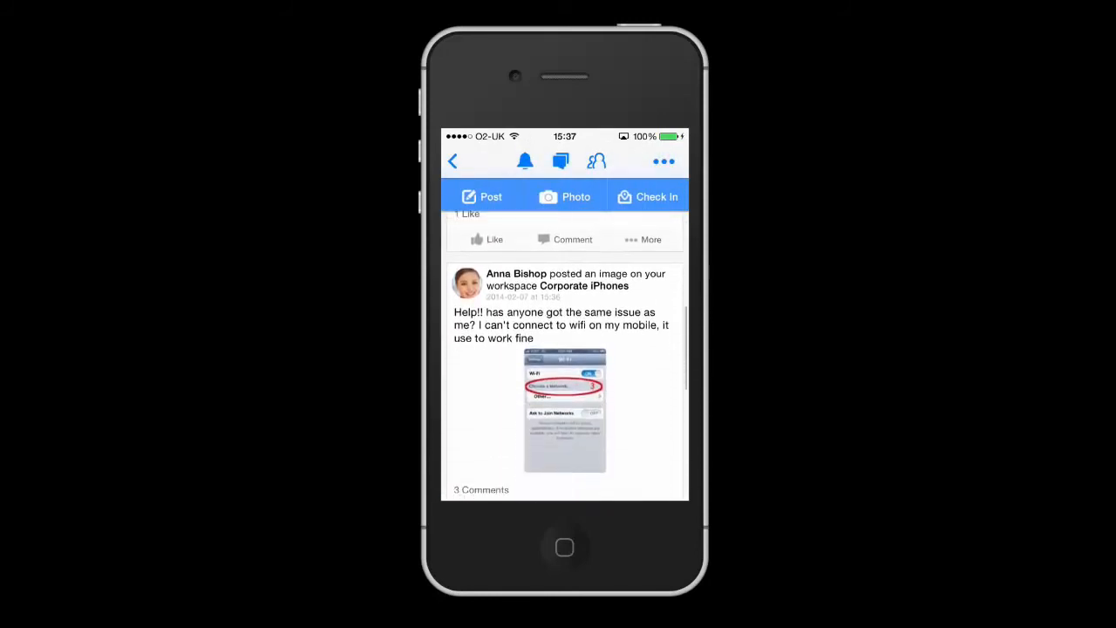
{"action": "scroll", "scroll_direction": "down", "scroll_amount": 3}
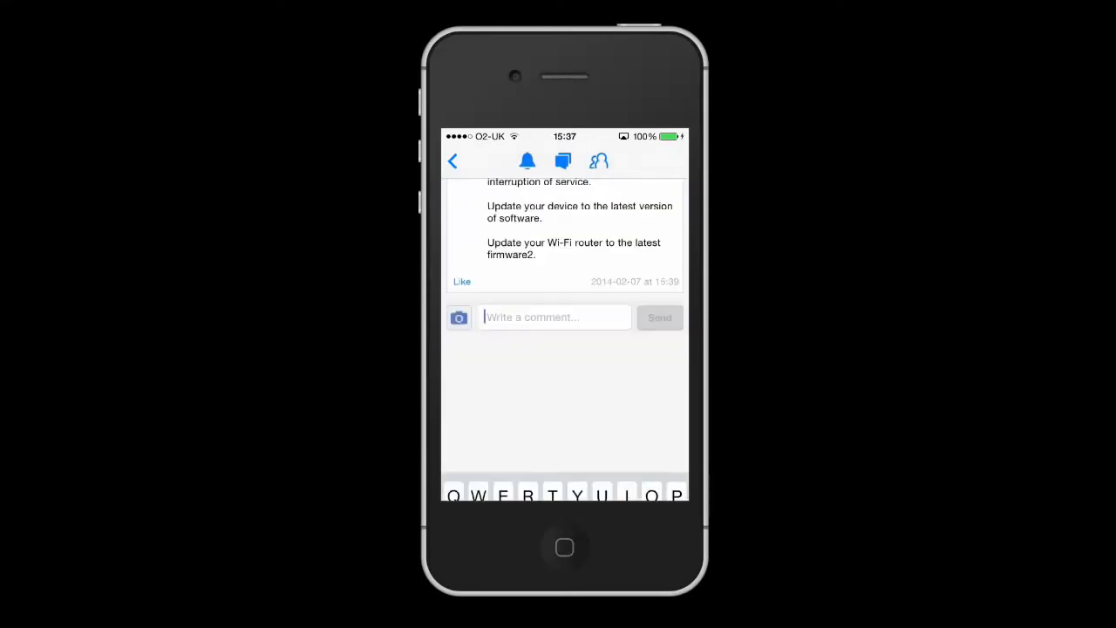
{"action": "left_click", "coordinate": [553, 317]}
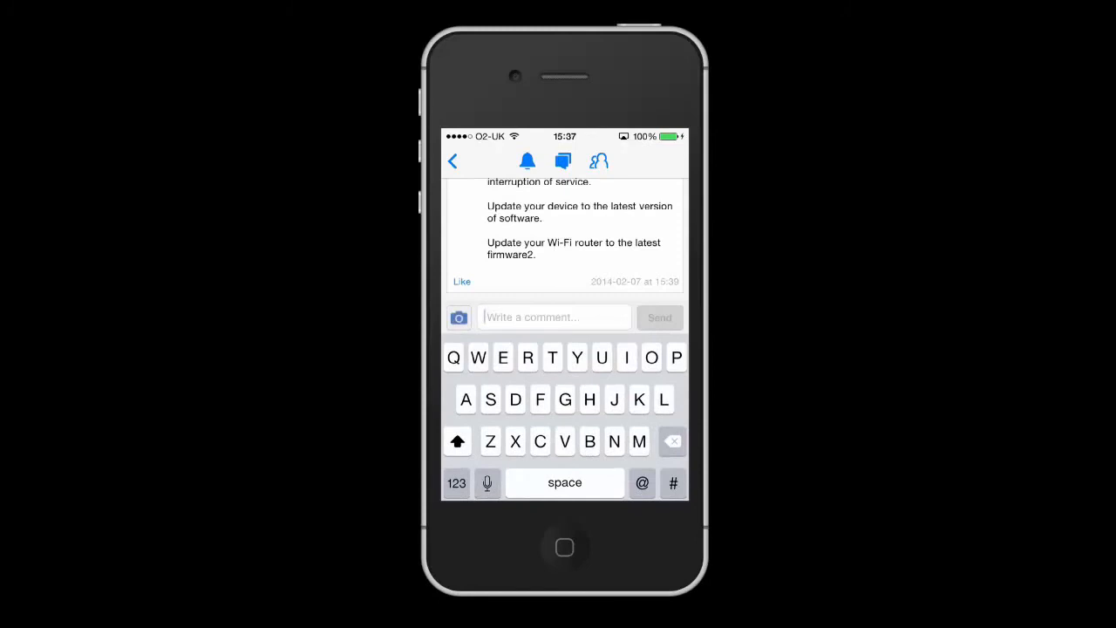
{"action": "type", "text": "Hi @"}
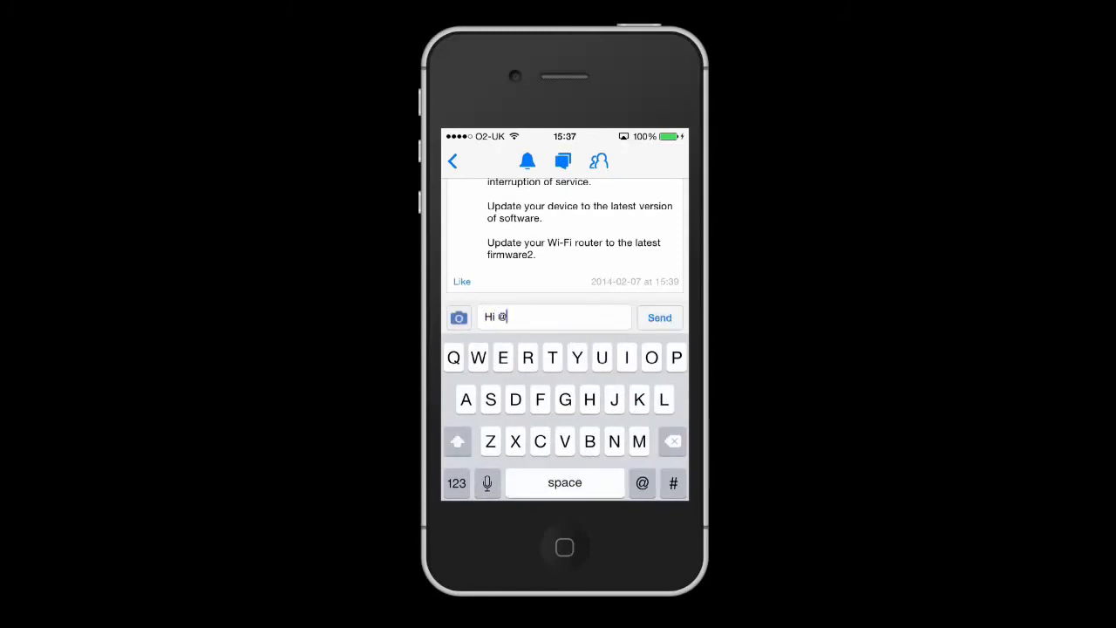
{"action": "type", "text": "an"}
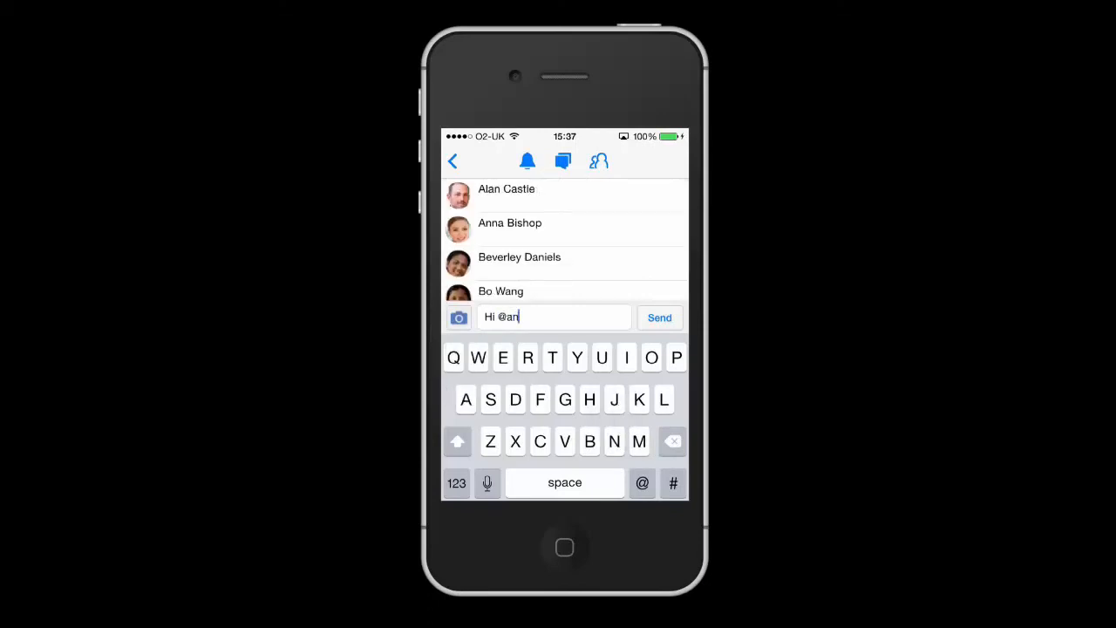
{"action": "left_click", "coordinate": [509, 223]}
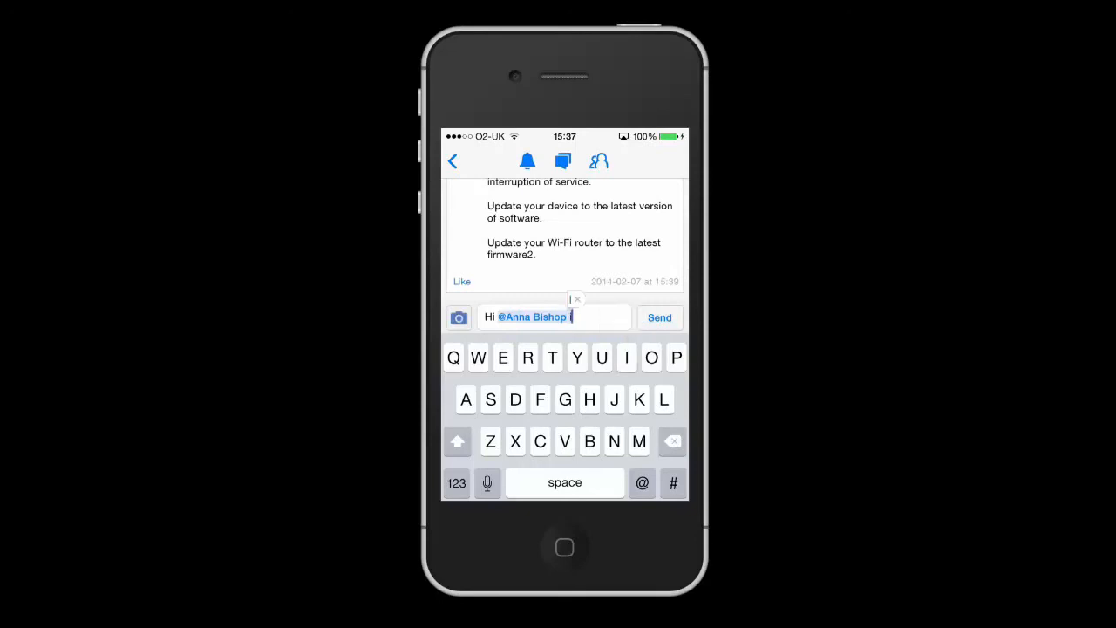
{"action": "type", "text": "I have"}
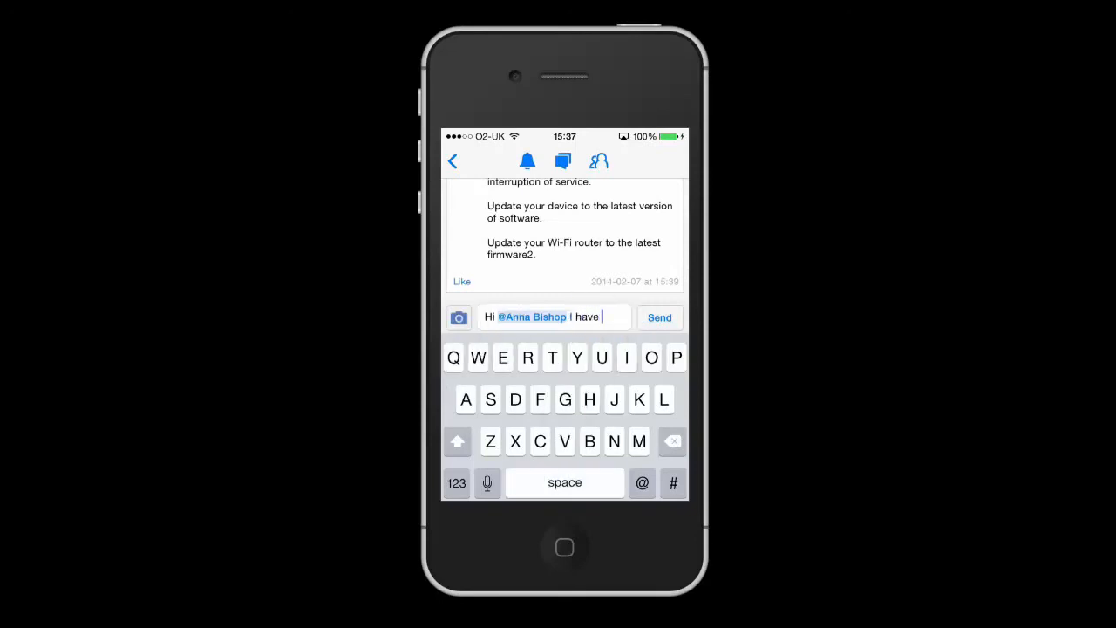
{"action": "type", "text": "the same prob"}
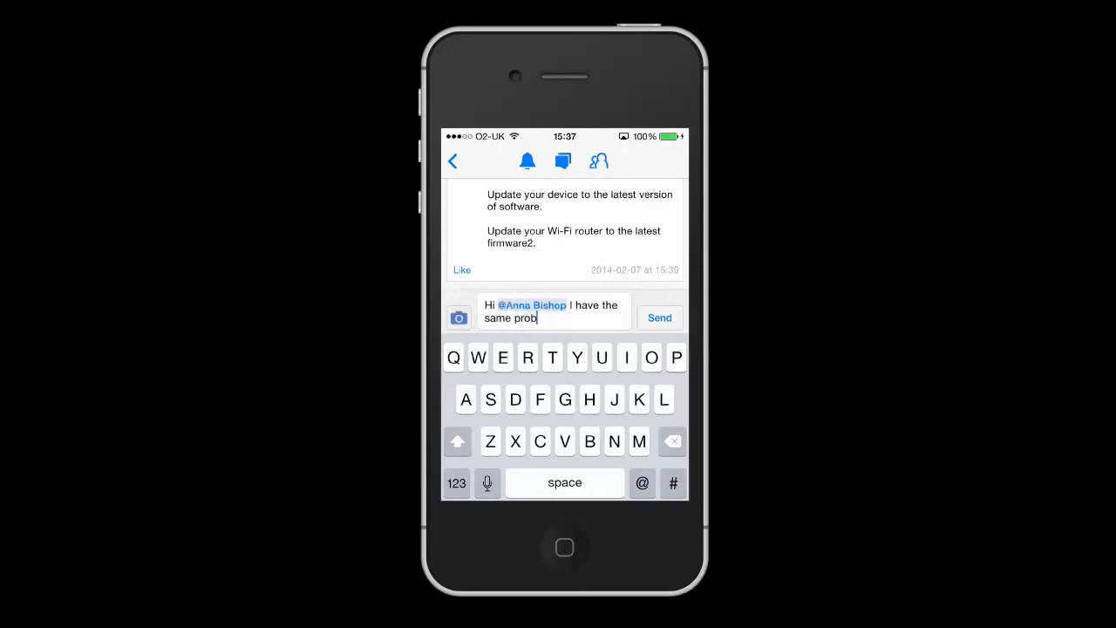
{"action": "left_click", "coordinate": [659, 317]}
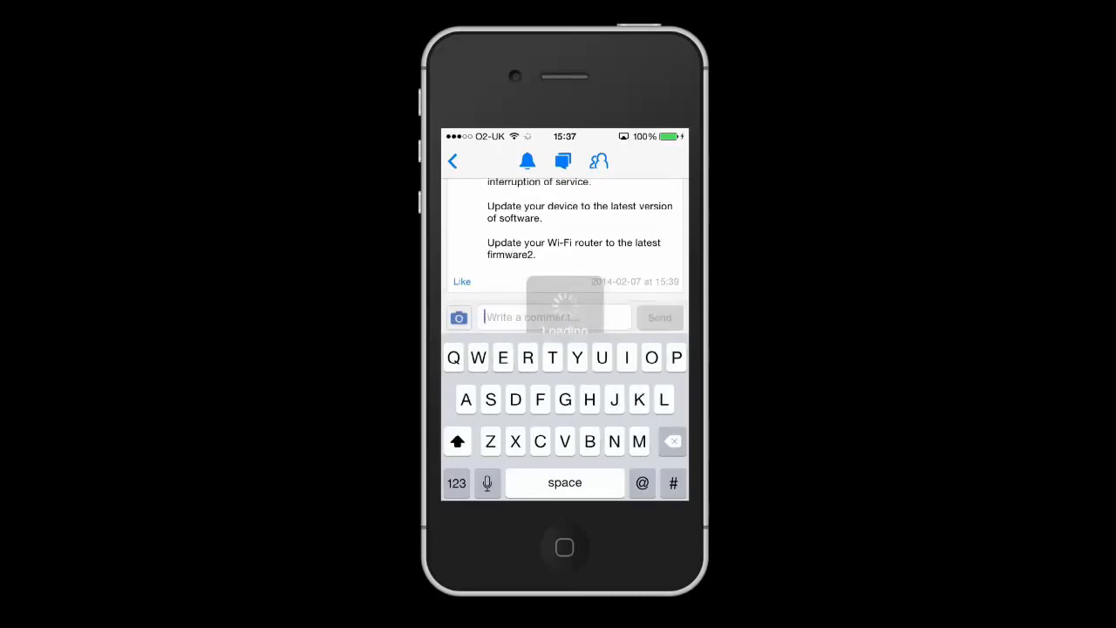